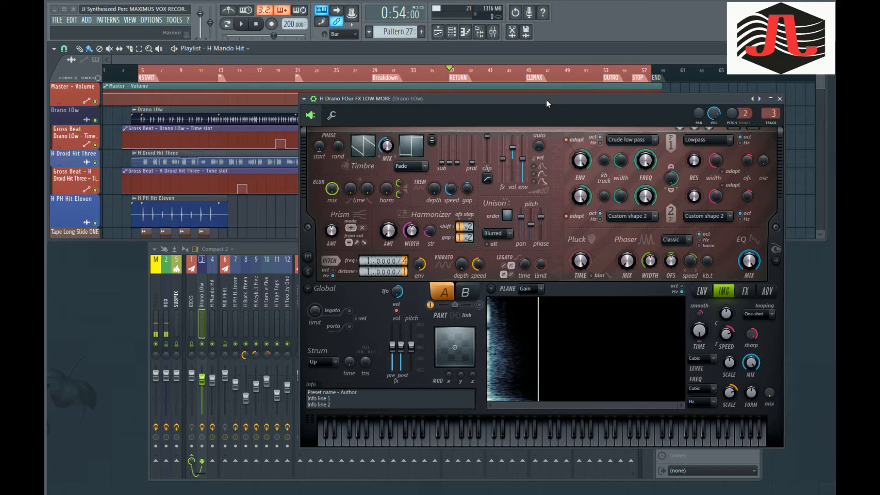
Check the Drano Low Harmor's volume envelope and resynthesized image, then show its FX settings.
drag(547, 98, 533, 97)
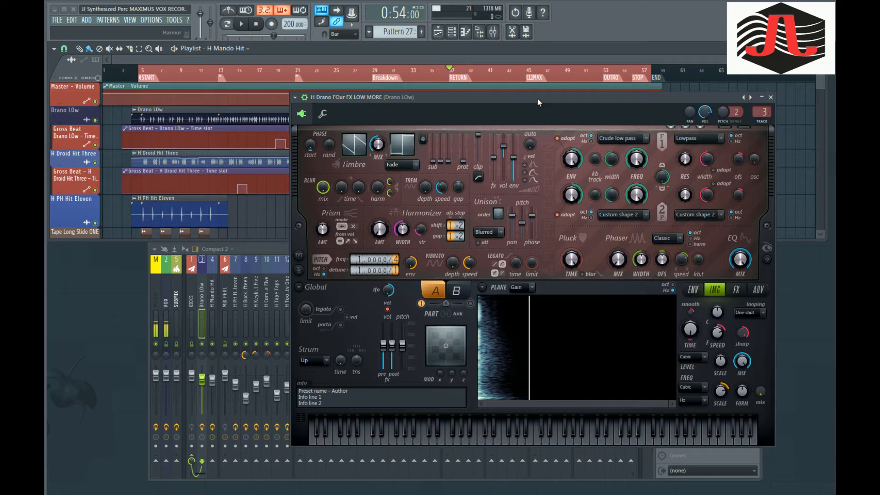
click(692, 289)
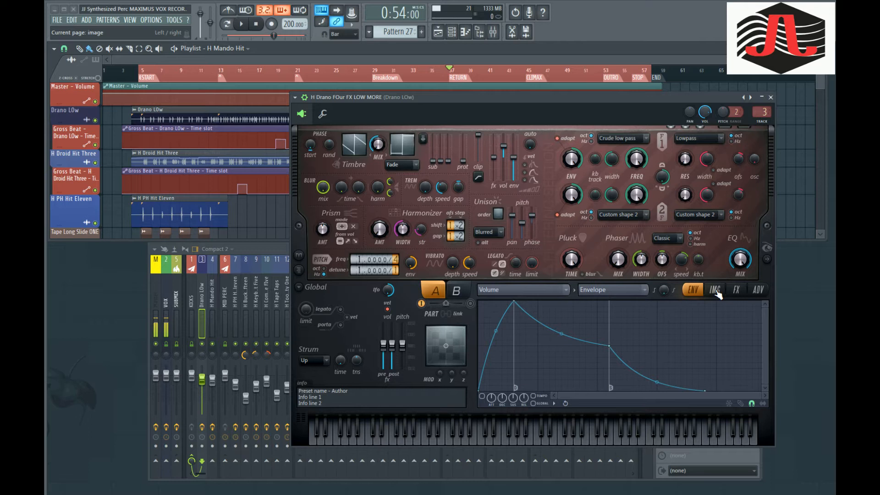
click(714, 290)
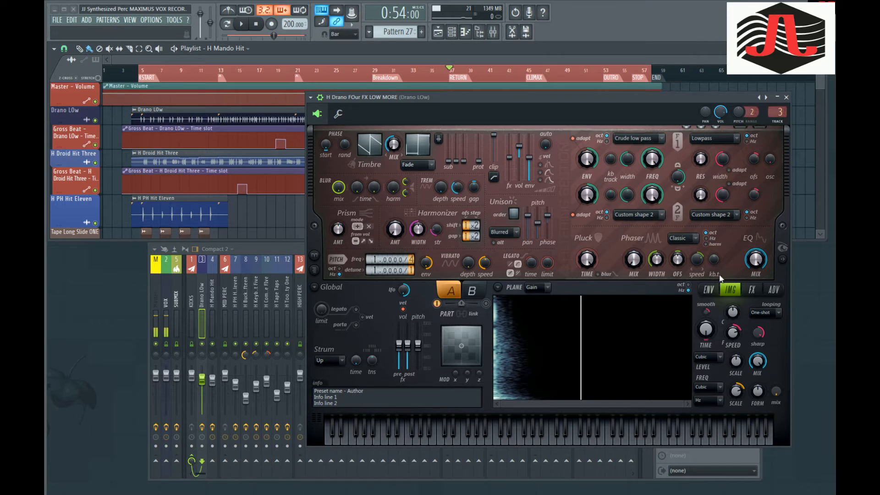
click(752, 289)
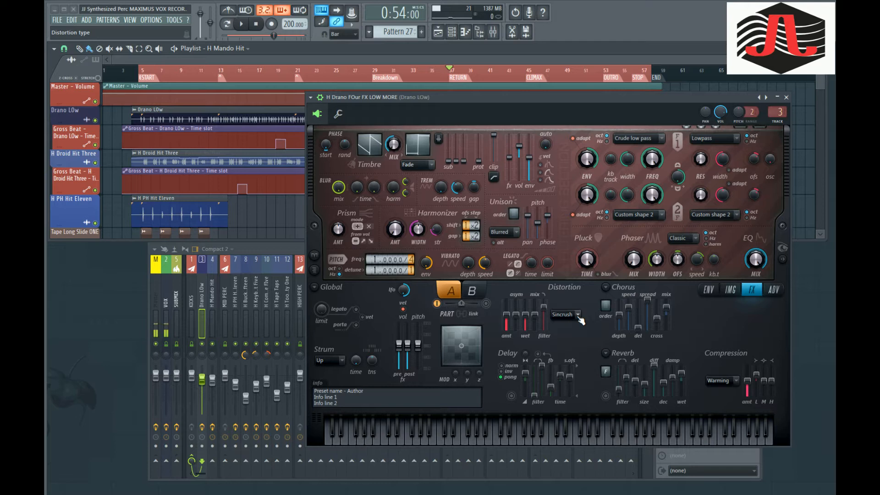
mouse_move(585, 302)
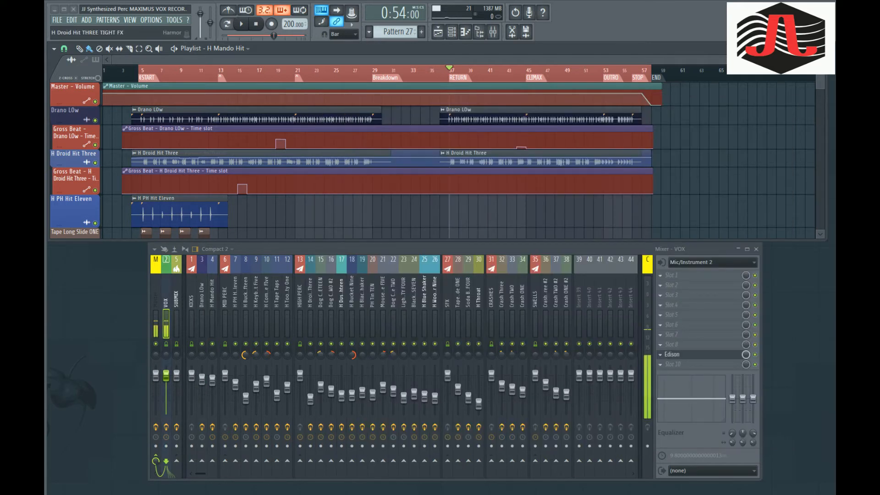
Open the Droid Hit Three Harmor and view its FX page and resynthesized image.
click(74, 154)
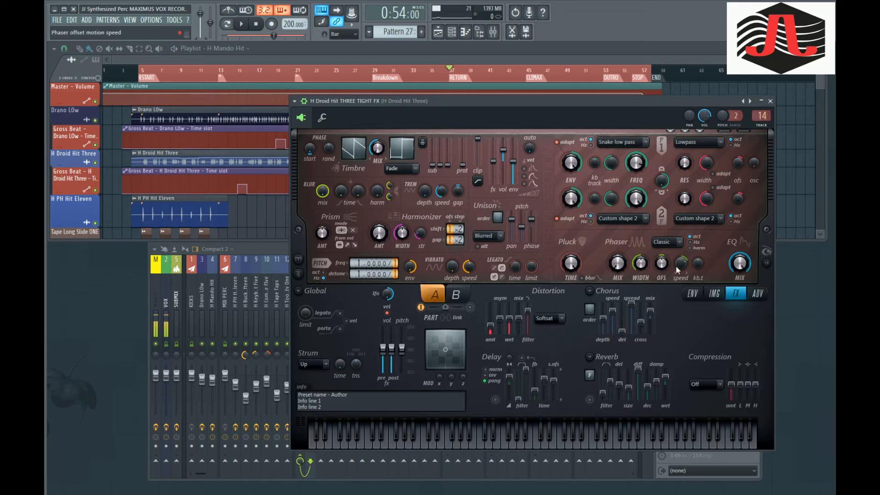
click(714, 293)
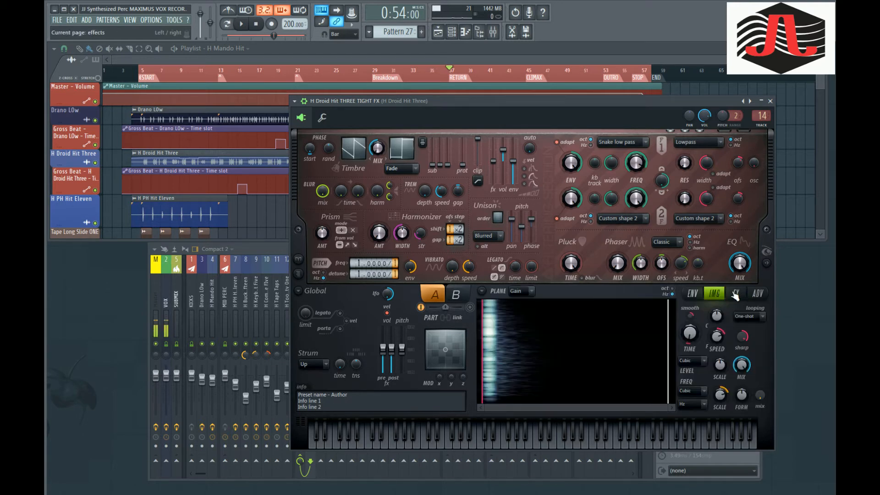
click(713, 293)
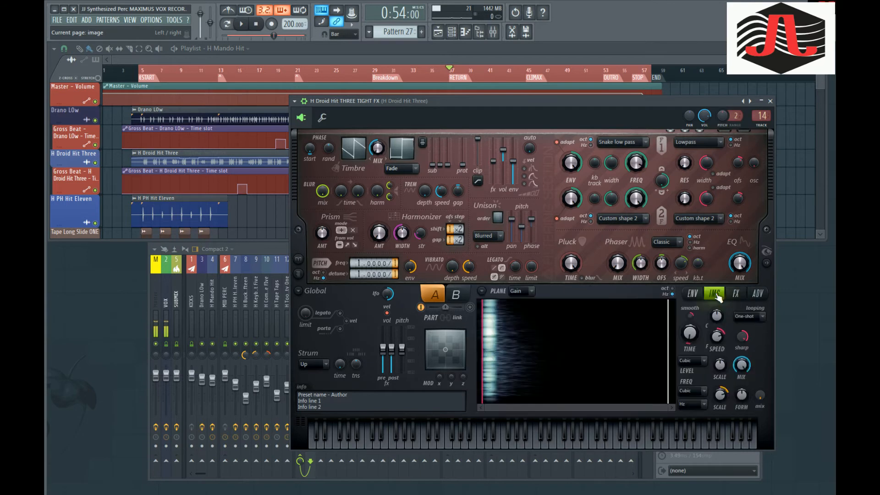
click(734, 294)
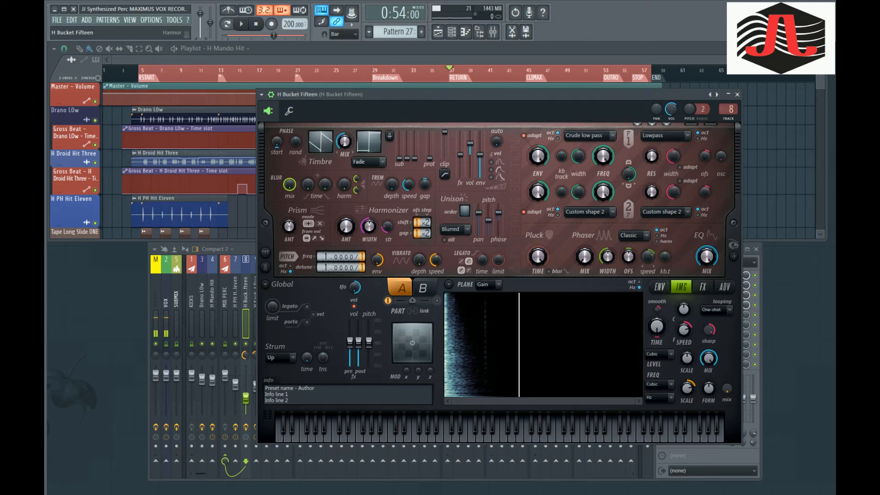
Close the H Bucket Fifteen Harmor instance window.
click(738, 95)
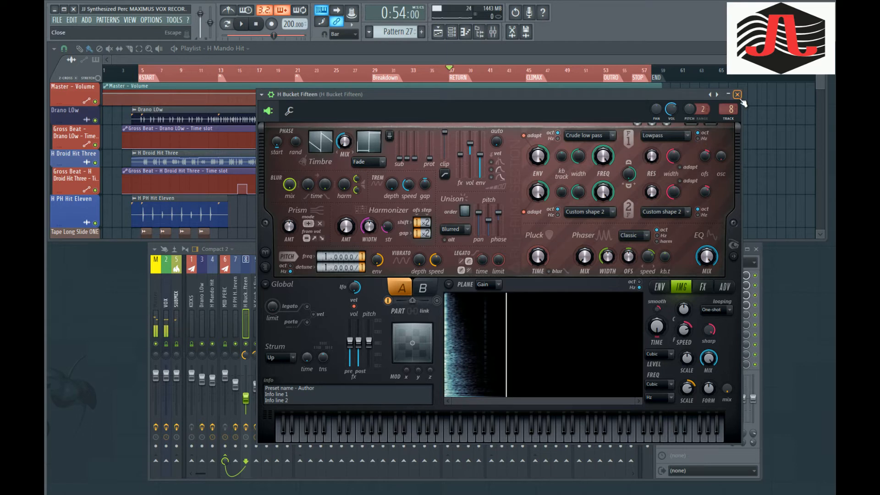
click(737, 94)
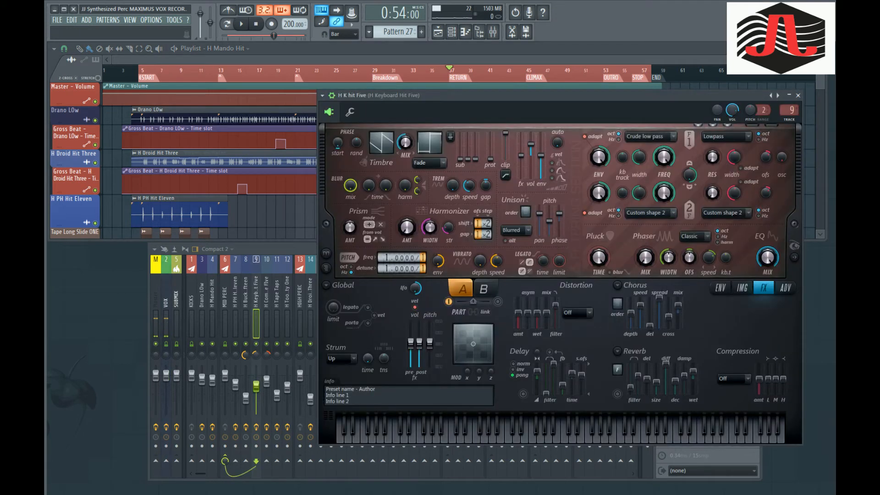
Show the resynthesized image page of the Wood Shaker Nine Harmor.
click(741, 288)
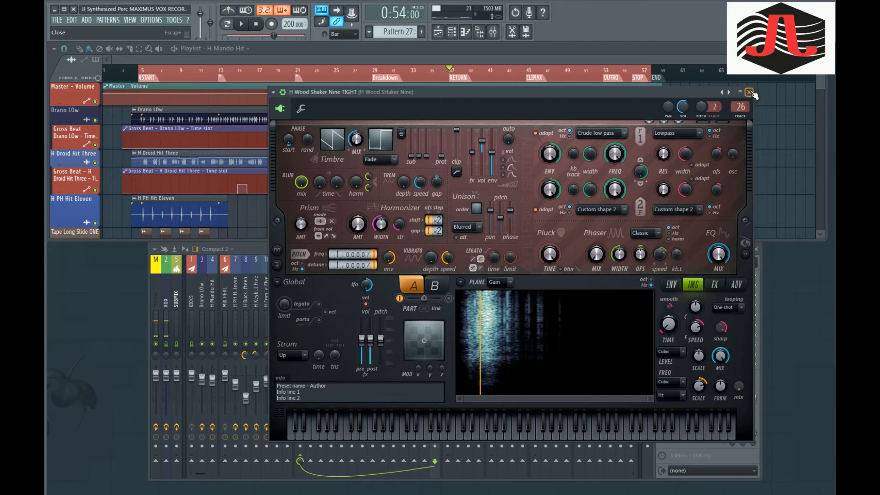
Close the Wood Shaker Nine Harmor instance window.
click(752, 90)
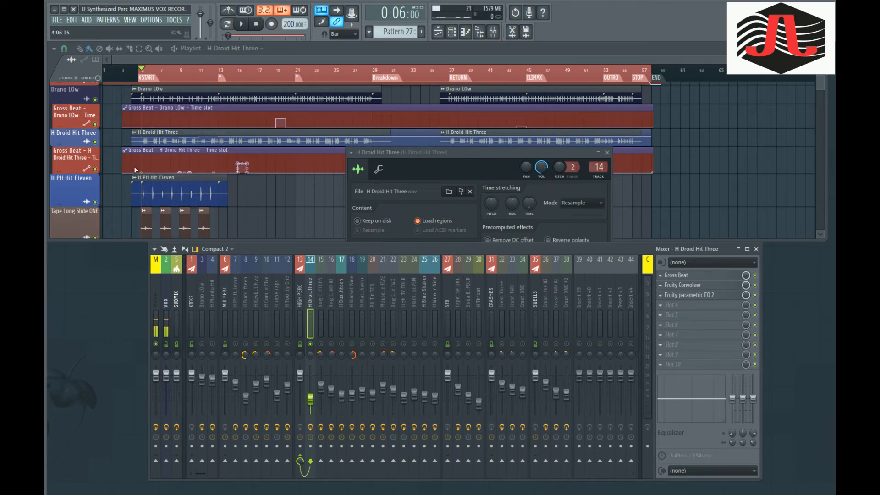
Close the WaveShaper, then open and close the Tape Long Slide ONE parametric EQ.
click(71, 179)
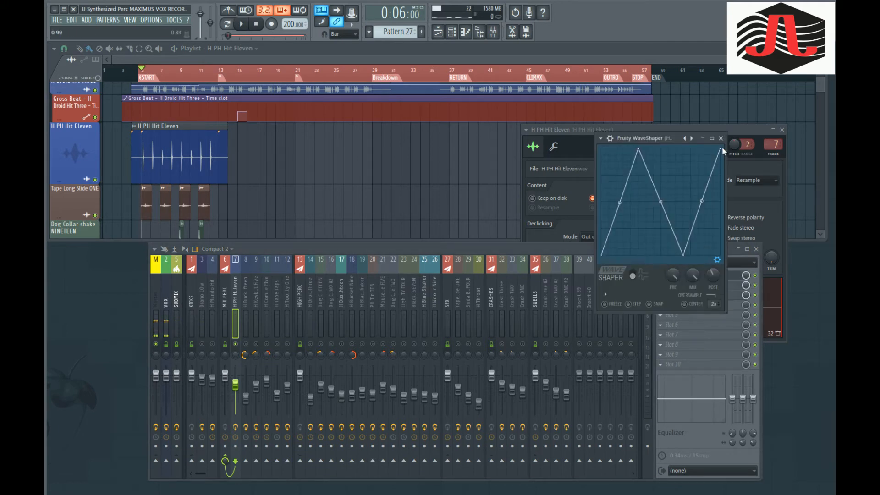
click(721, 138)
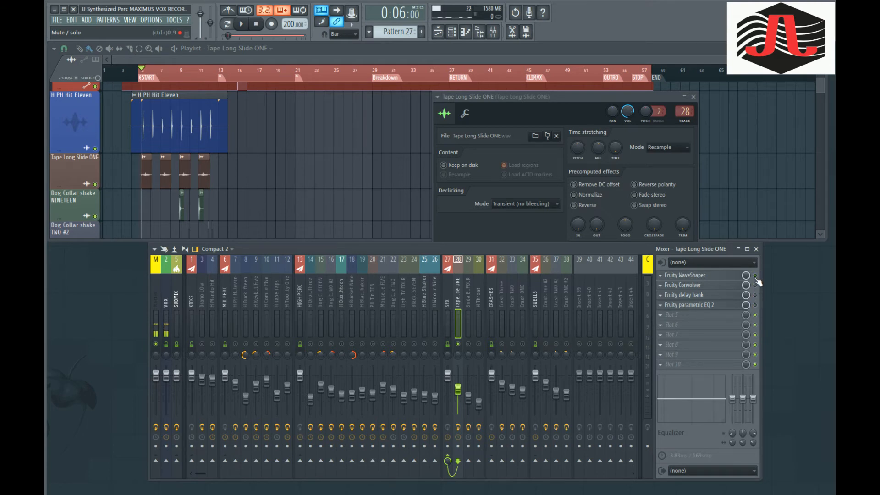
click(243, 24)
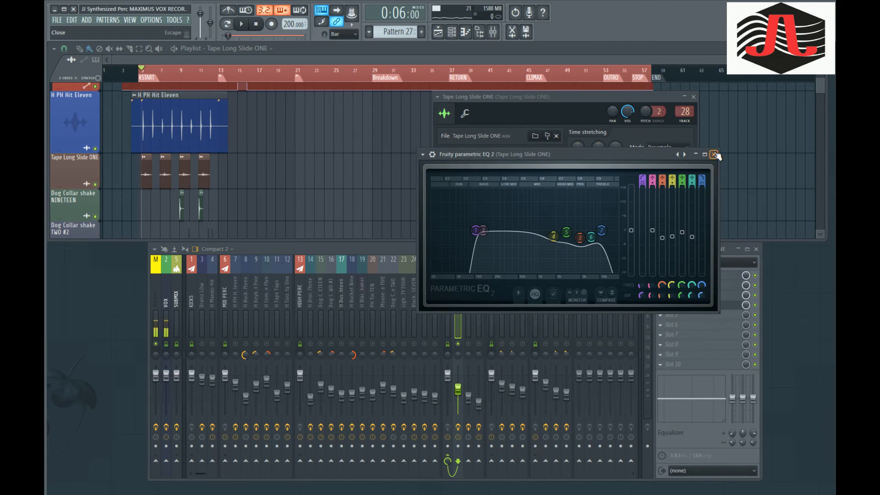
click(714, 153)
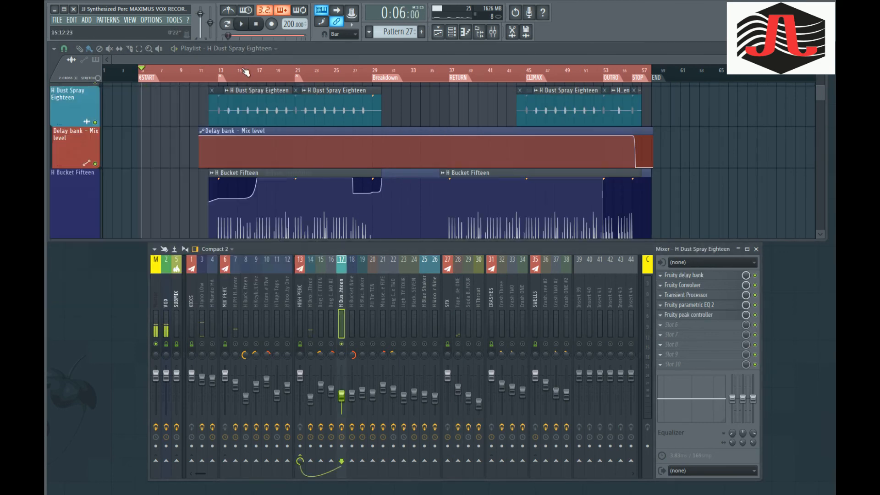
Close the H Bucket Fifteen sample settings and open the Soda Blow FOUR sample settings.
click(243, 24)
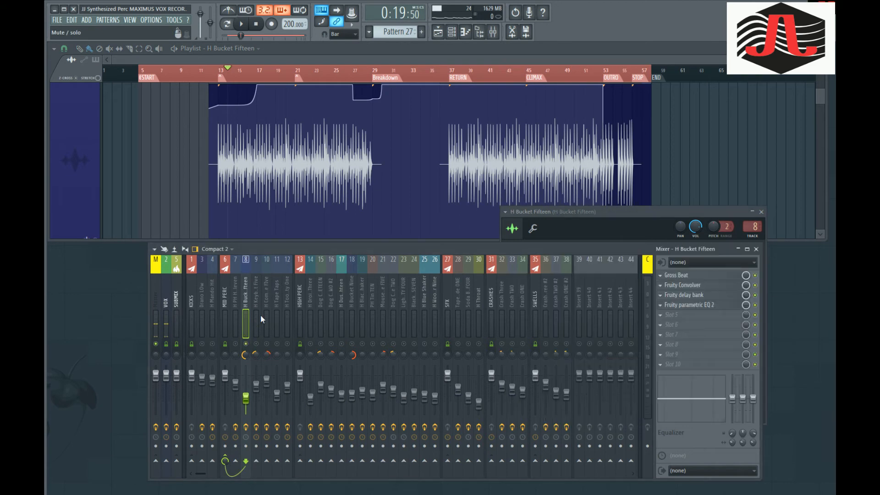
click(242, 25)
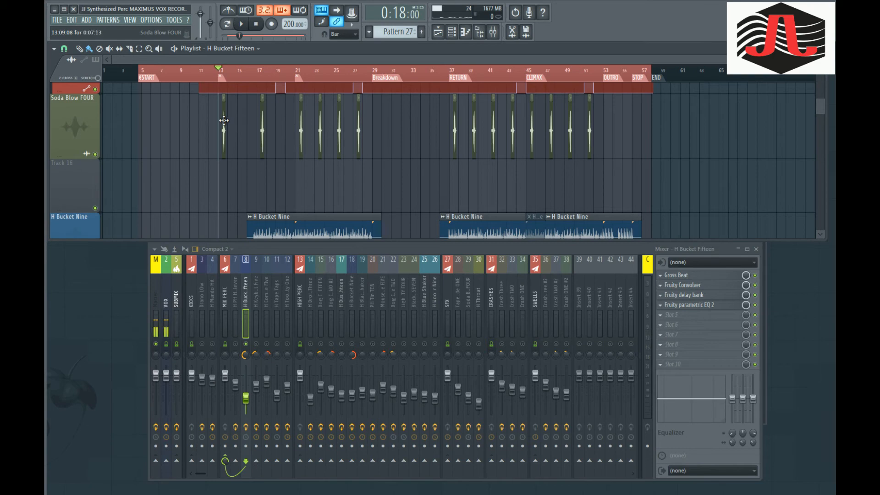
click(467, 260)
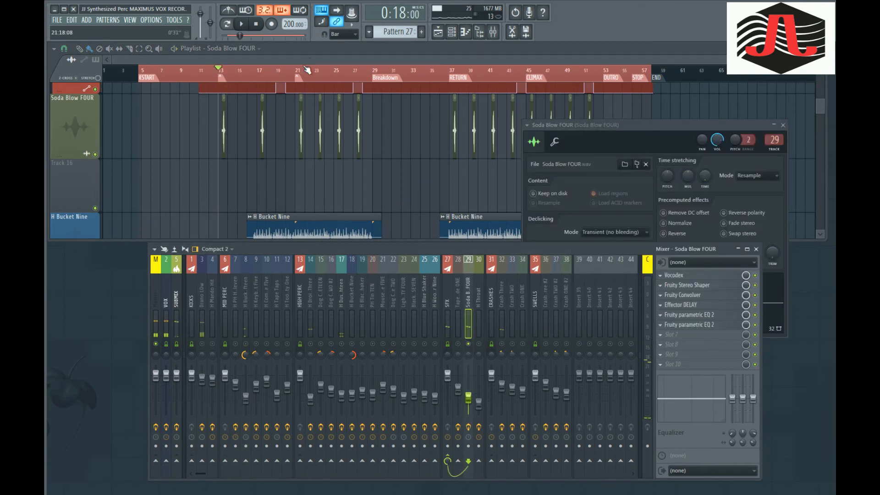
Close Soda Blow FOUR settings and toggle Vocodex and Effector DELAY to compare.
click(243, 24)
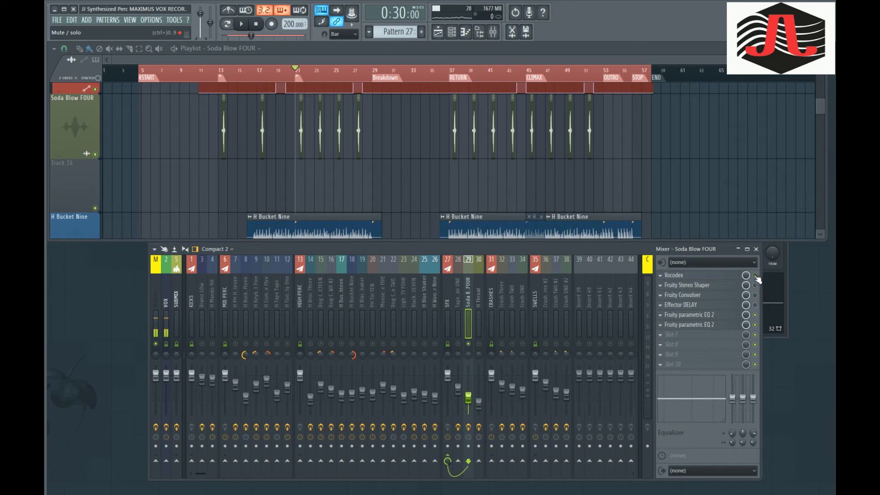
click(241, 24)
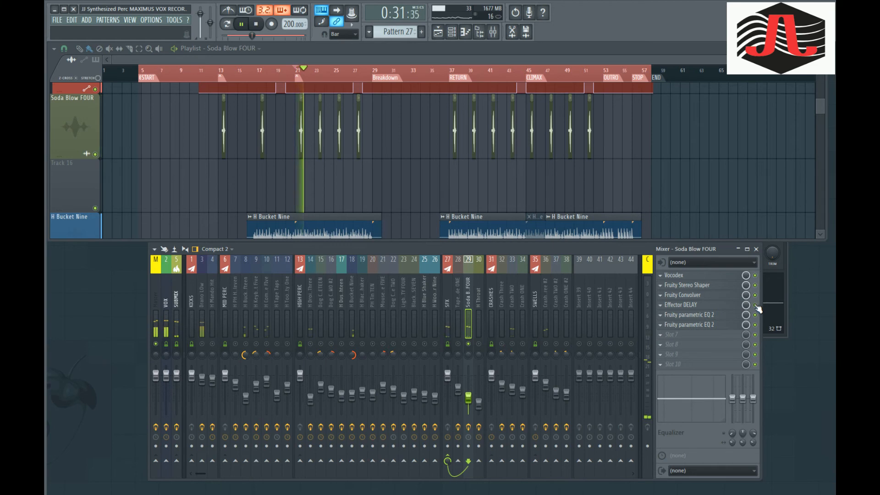
click(673, 275)
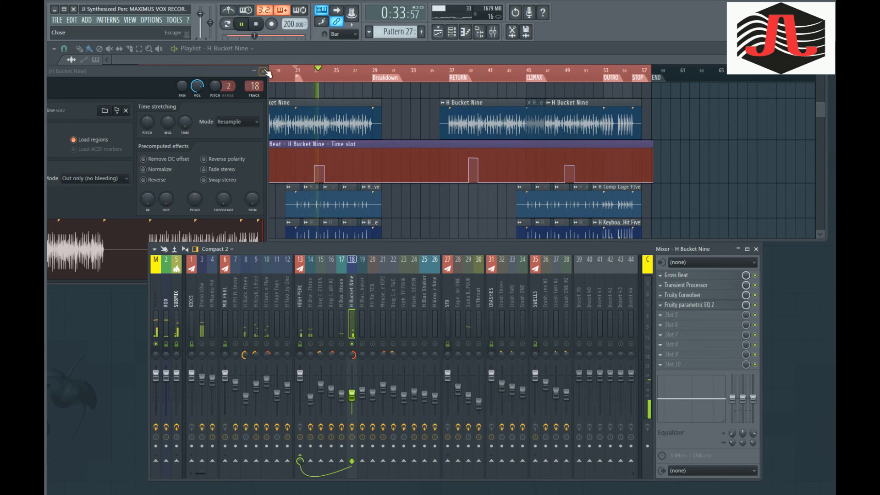
Close the H Bucket Nine sample settings and scroll the playlist down toward H Mando Hit.
click(263, 69)
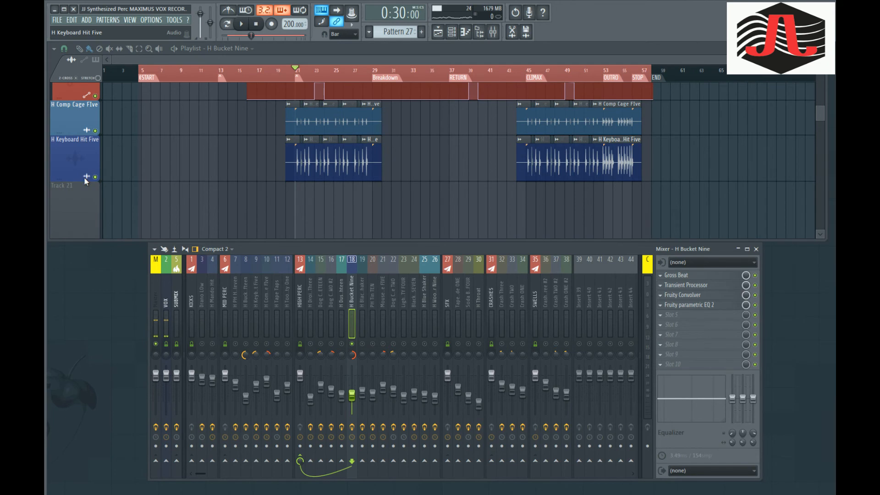
scroll(down, 3)
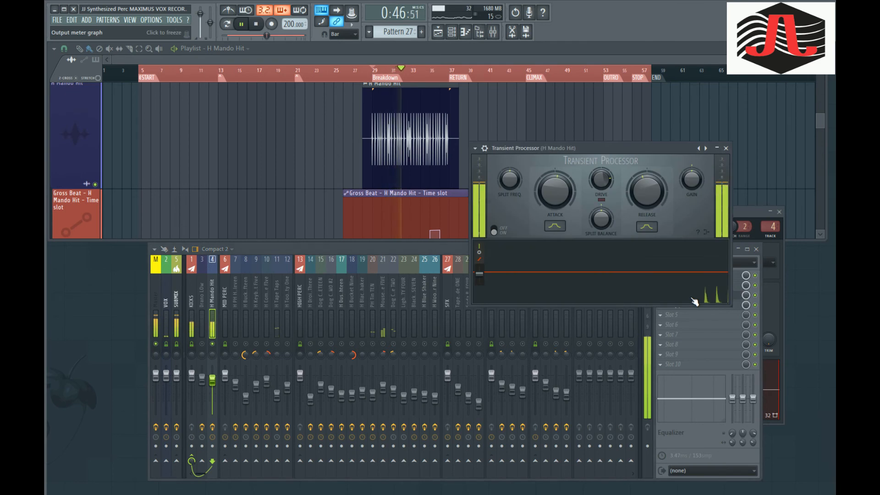
Close the H Mando Hit Transient Processor window.
click(252, 24)
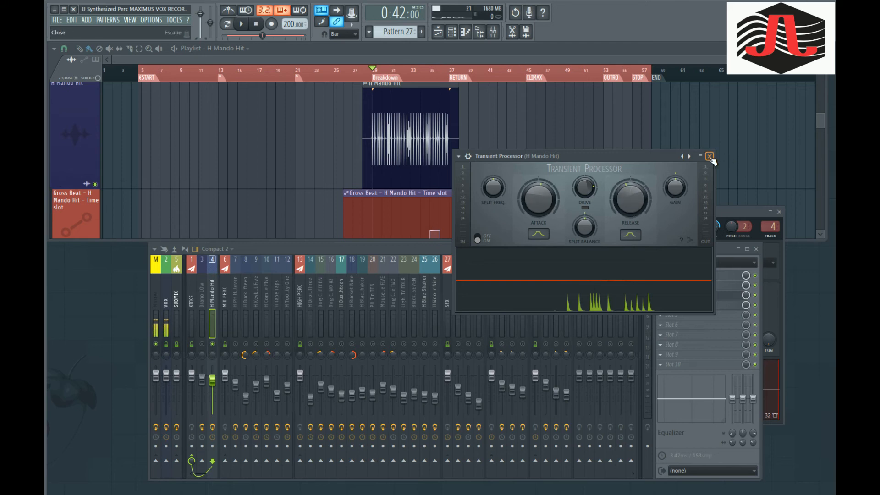
click(710, 156)
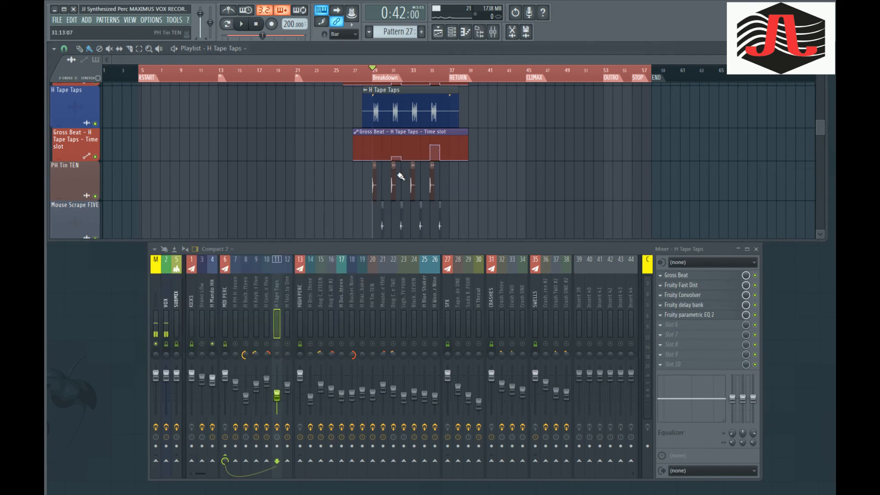
Bring up mixer insert 30 H Throat with its Love Philter, Effector DELAY and parametric EQ.
click(241, 23)
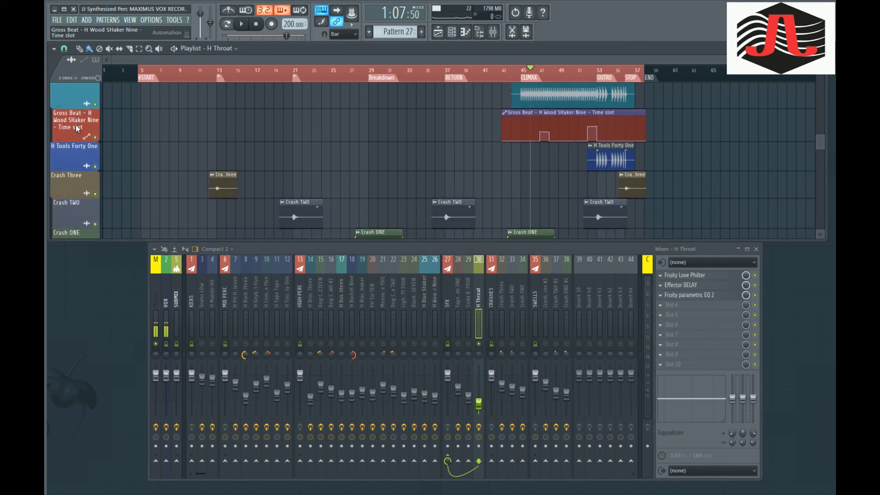
scroll(down, 3)
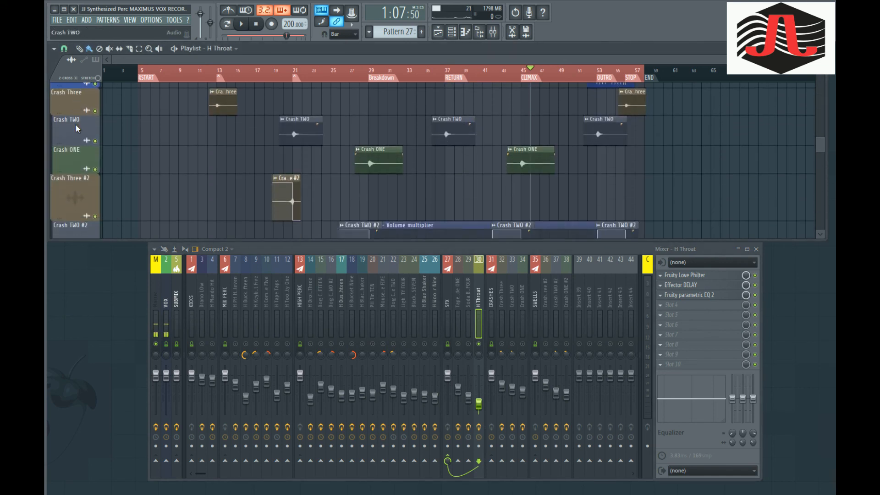